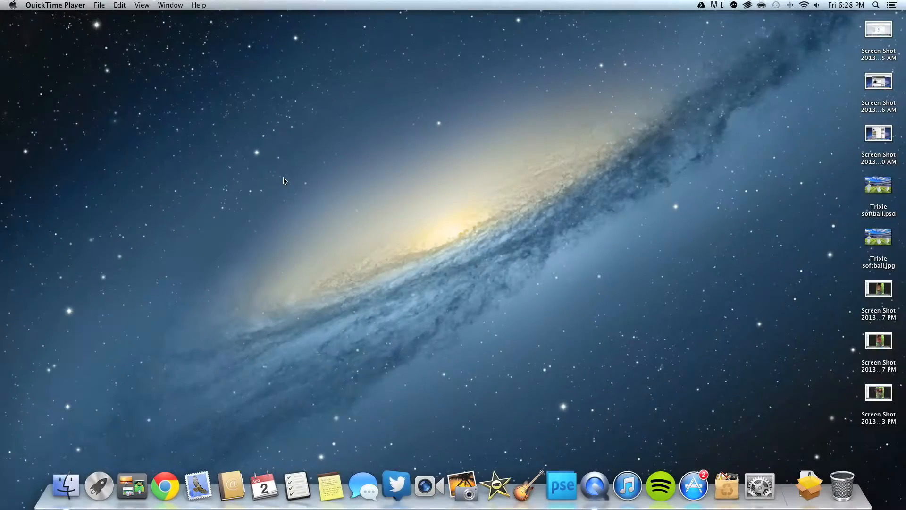
mouse_move(291, 187)
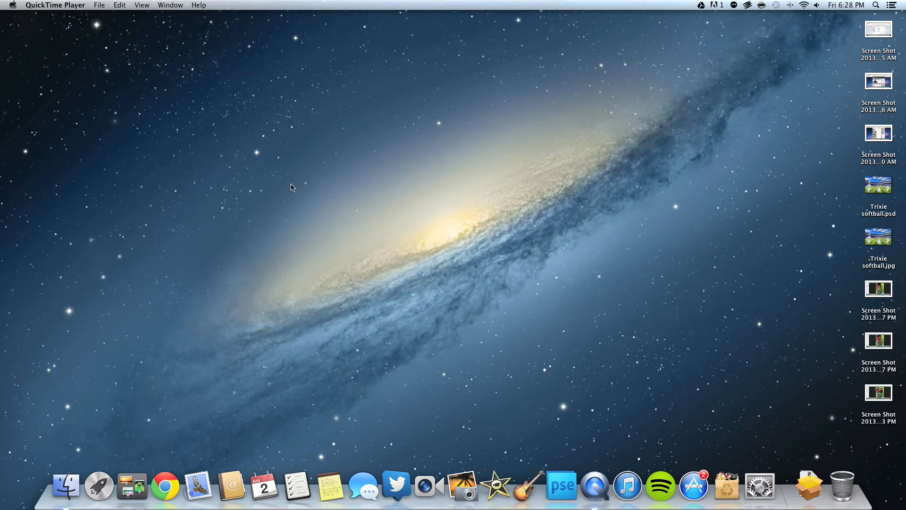
mouse_move(294, 187)
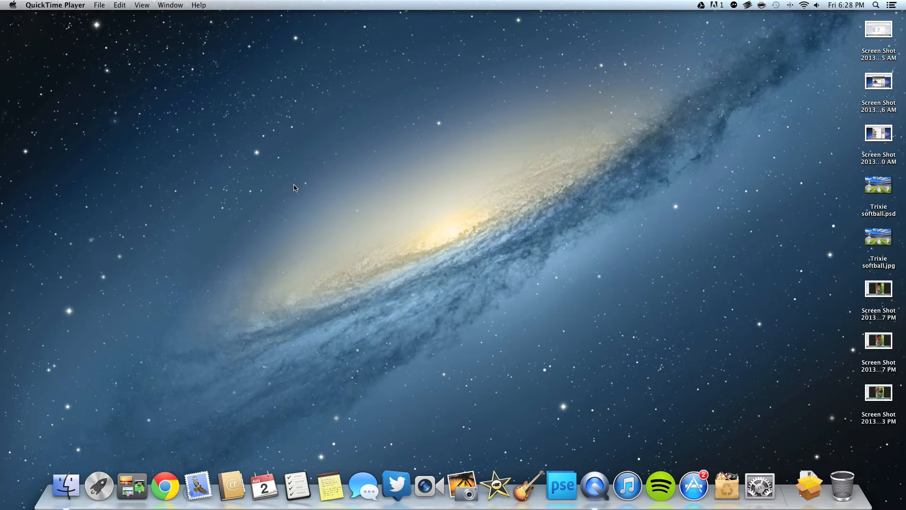
mouse_move(451, 219)
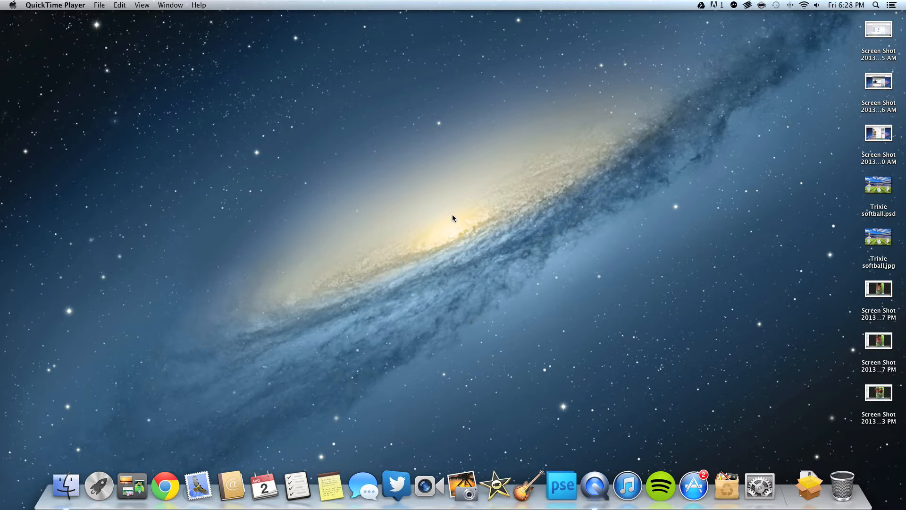
mouse_move(453, 232)
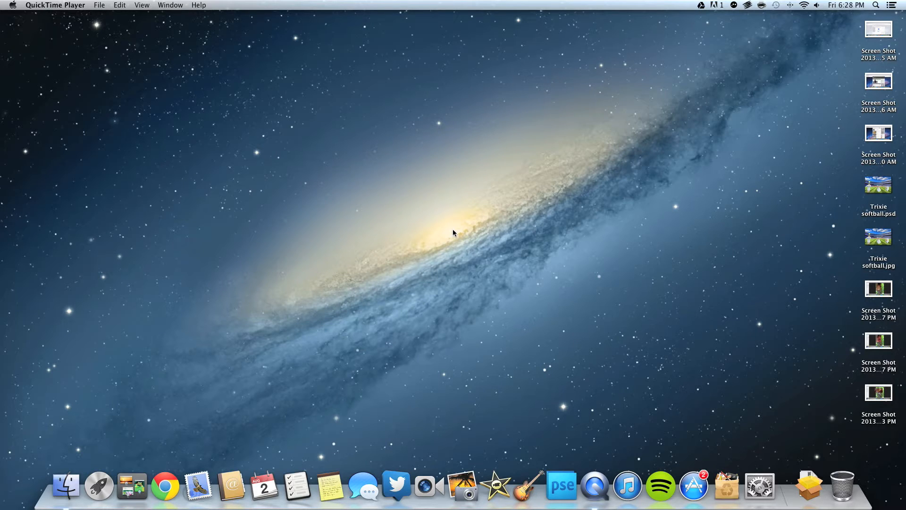
mouse_move(469, 242)
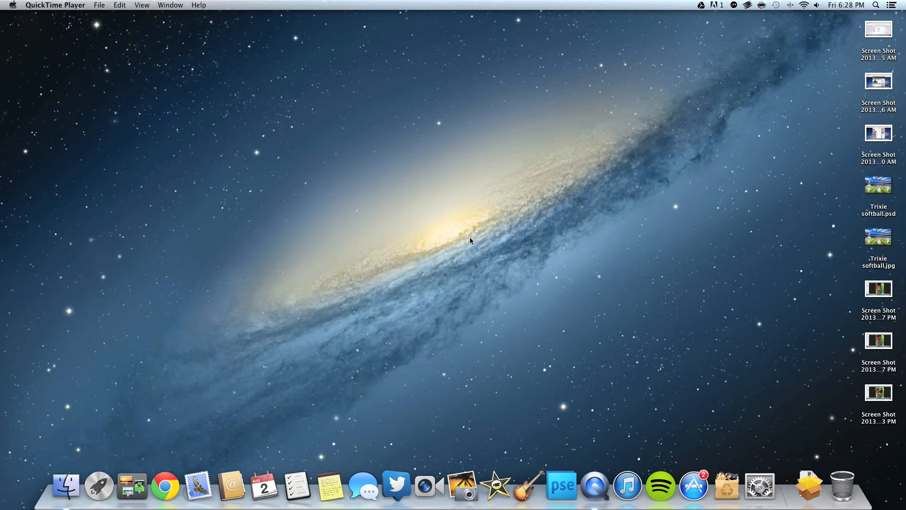
mouse_move(416, 267)
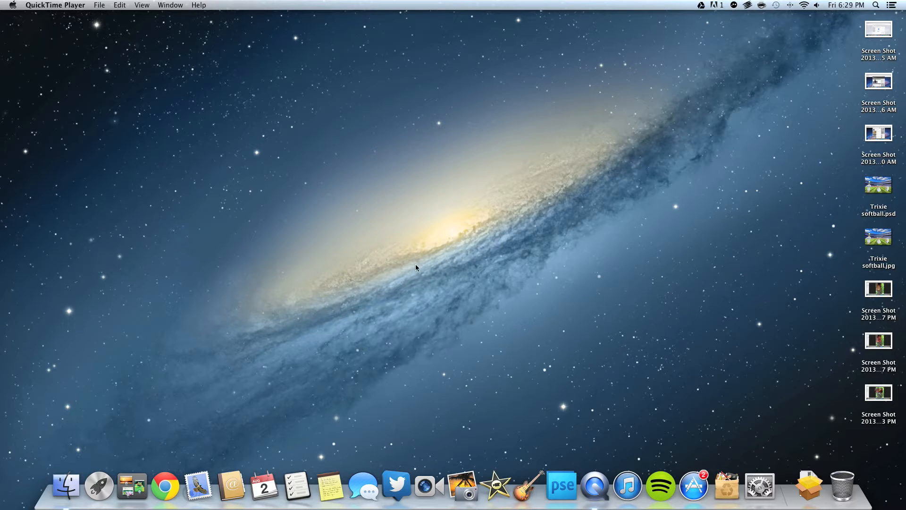
mouse_move(165, 496)
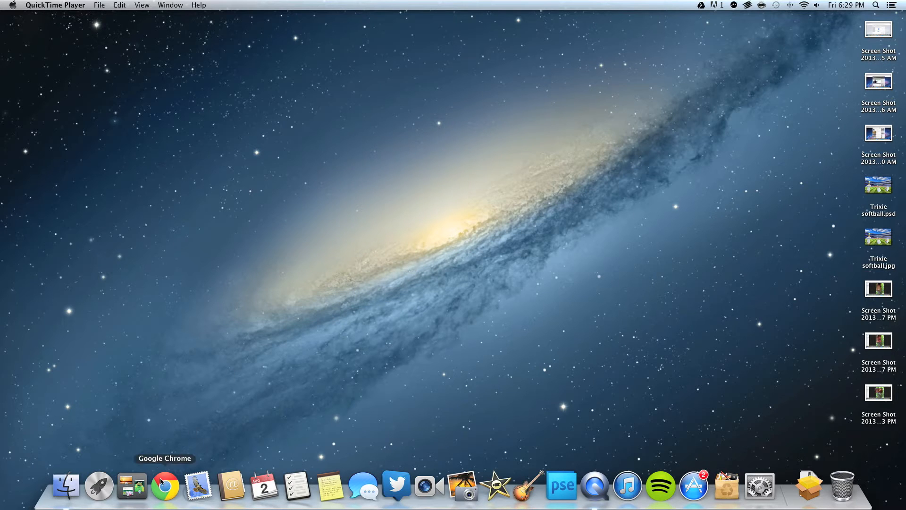
Time Chrome's and Safari's startup, let Apple's iOS 7 homepage load, then close Safari.
left_click(164, 485)
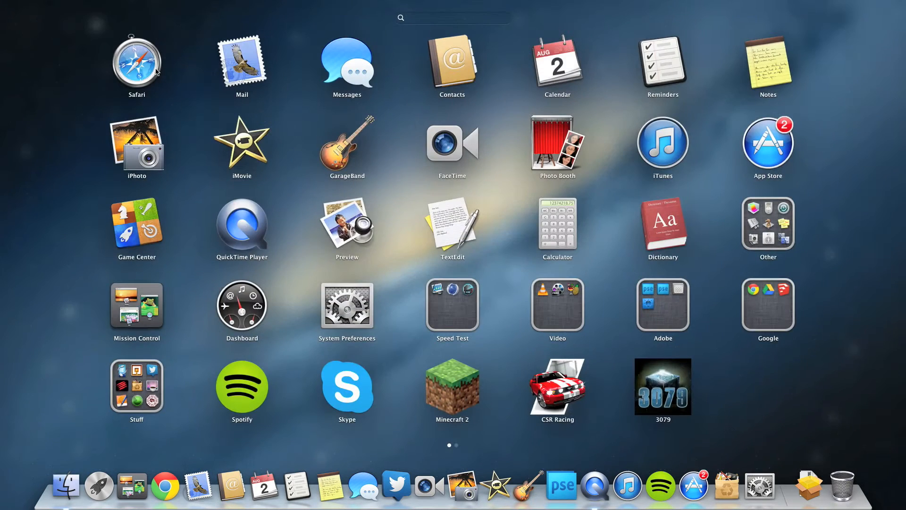
left_click(137, 60)
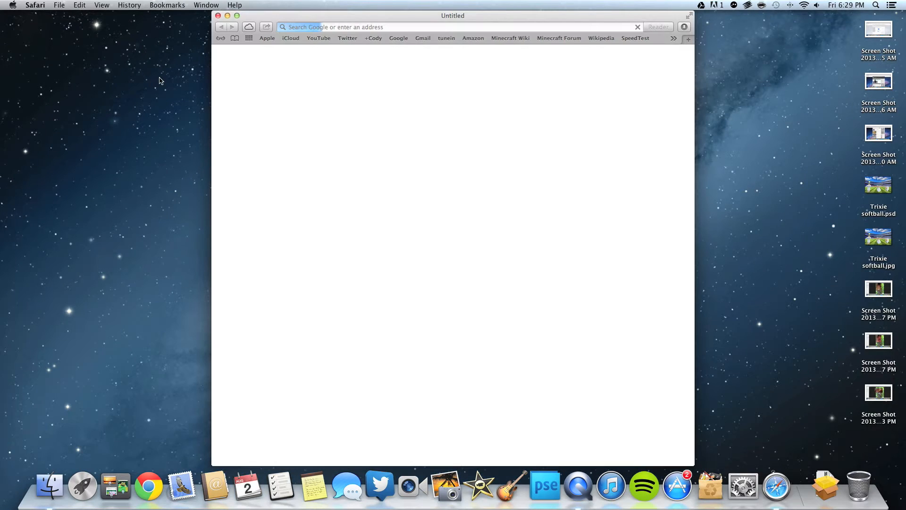
left_click(267, 38)
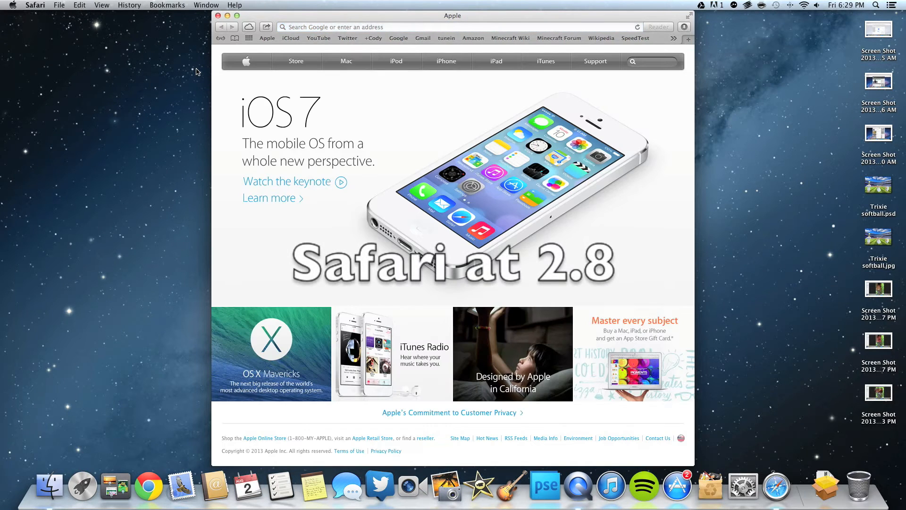
mouse_move(218, 17)
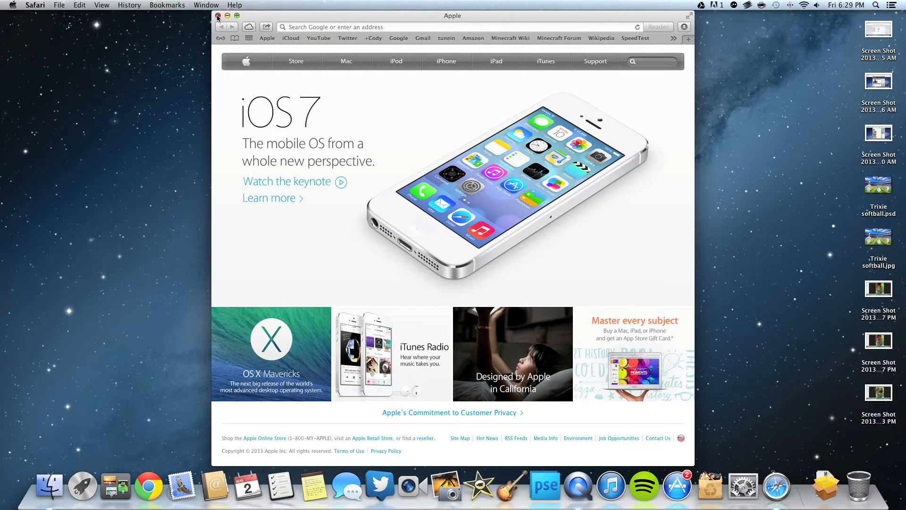
left_click(218, 16)
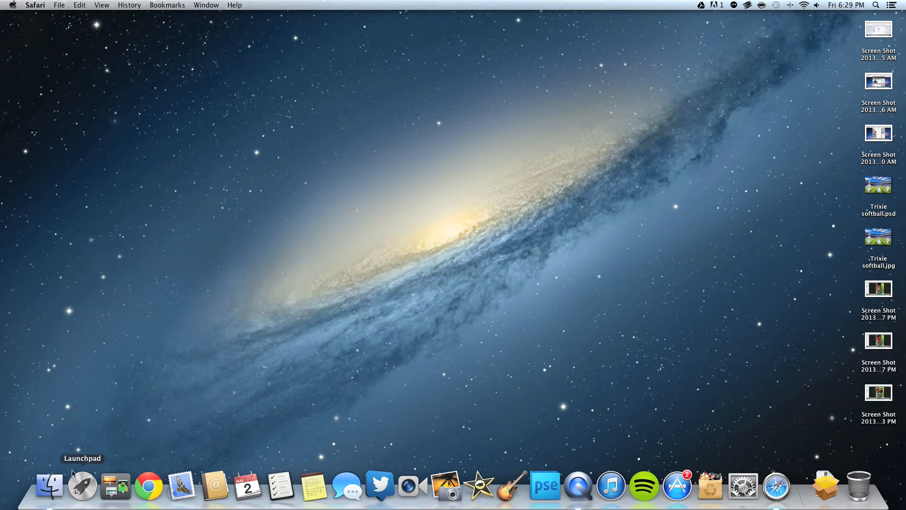
Load youtube.com/harryco4 in a new Chrome tab.
right_click(777, 487)
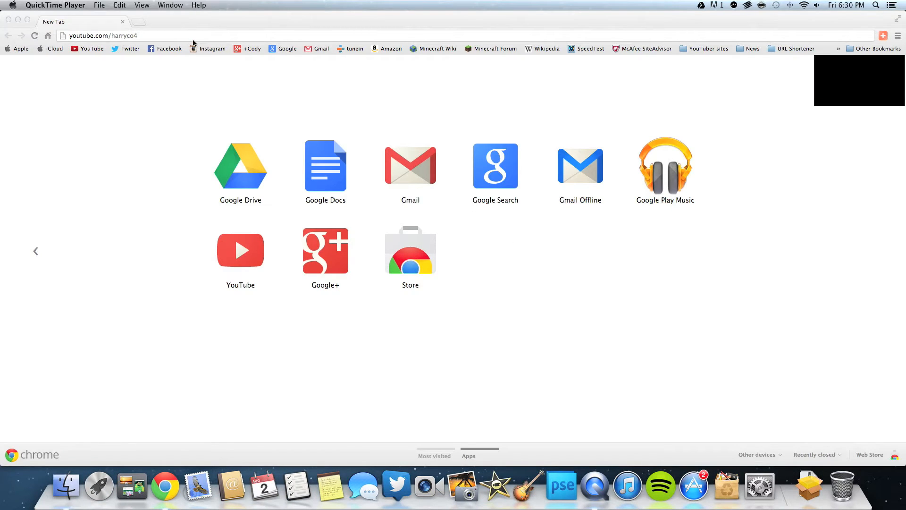
left_click(156, 35)
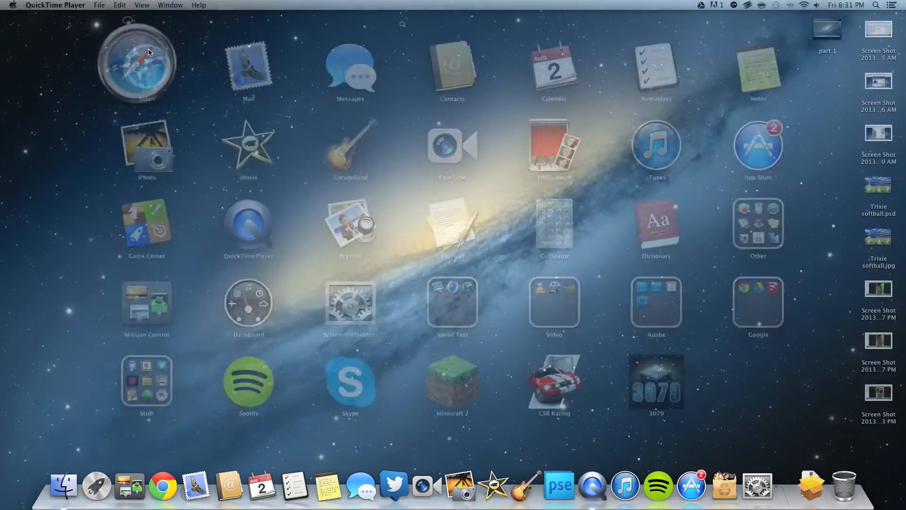
Relaunch Safari and load youtube.com/harryco4 via 'youtu' autocomplete, showing HarryCo4's Channel.
left_click(136, 62)
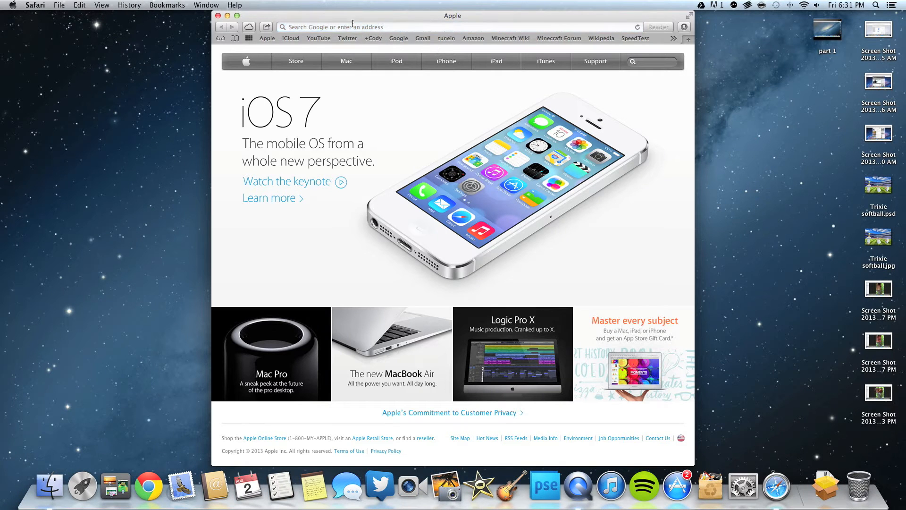
type("youtube.com/")
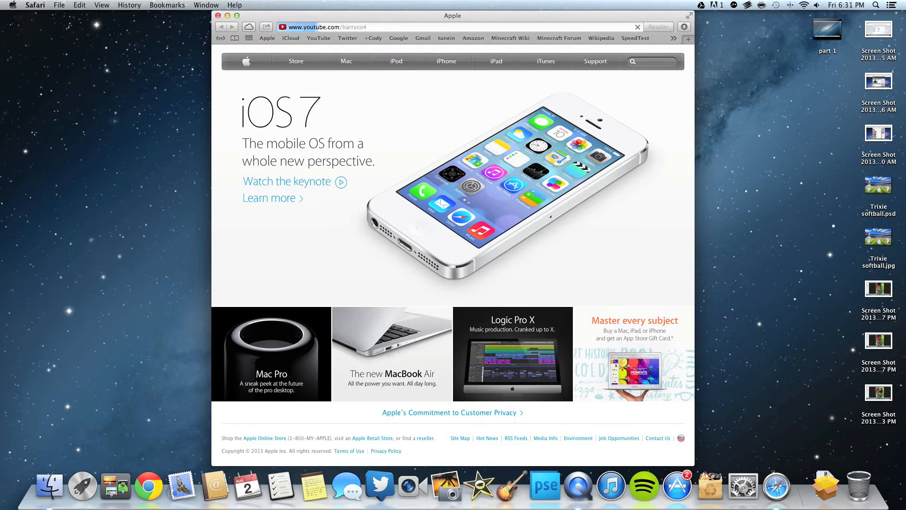
left_click(356, 26)
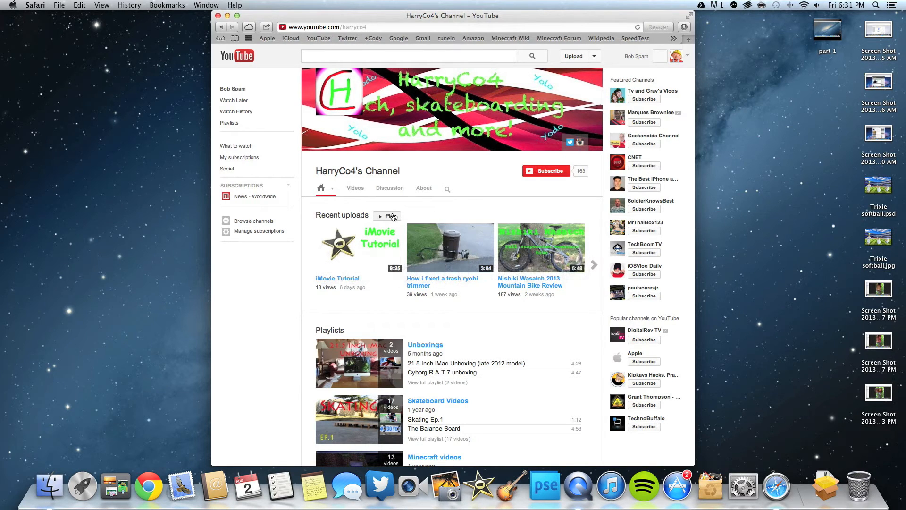
mouse_move(358, 433)
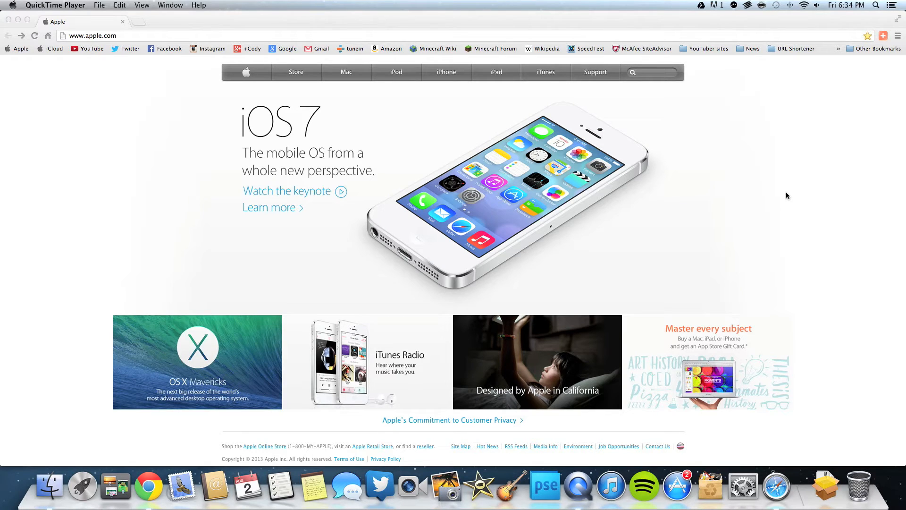
mouse_move(784, 196)
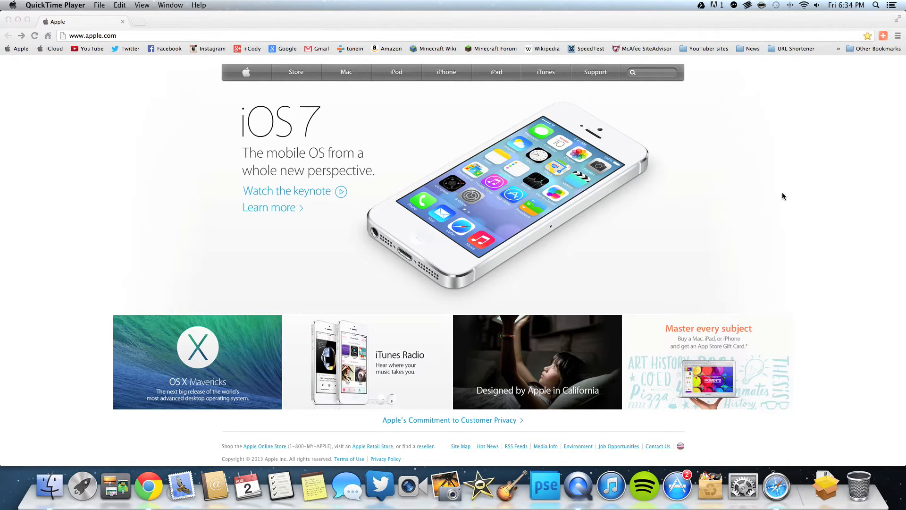
mouse_move(687, 192)
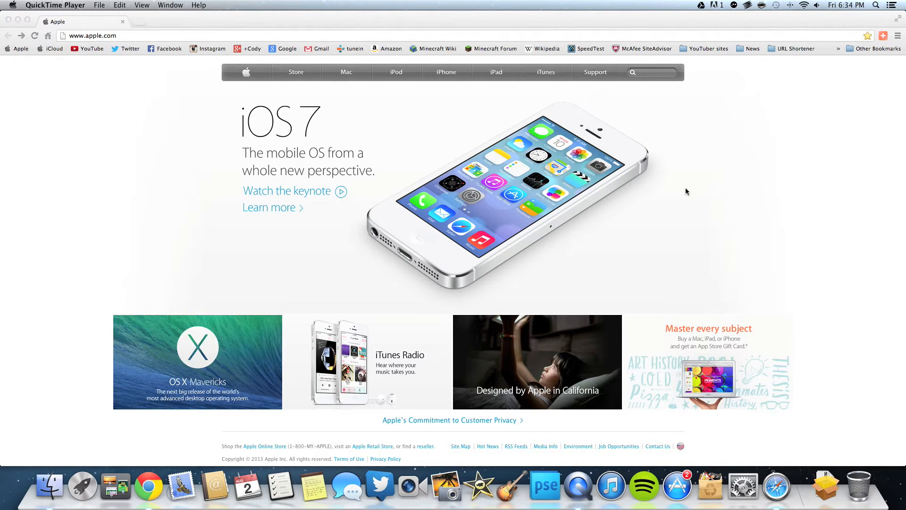
mouse_move(696, 204)
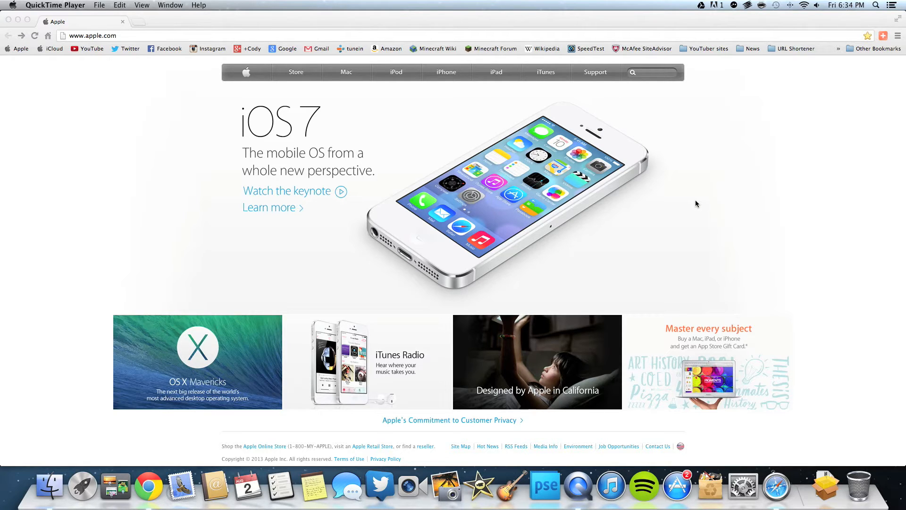
mouse_move(695, 229)
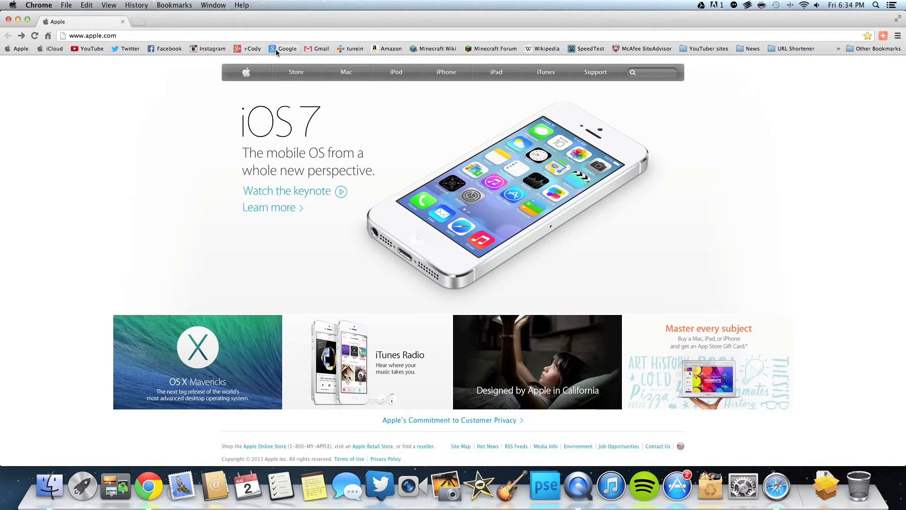
mouse_move(345, 51)
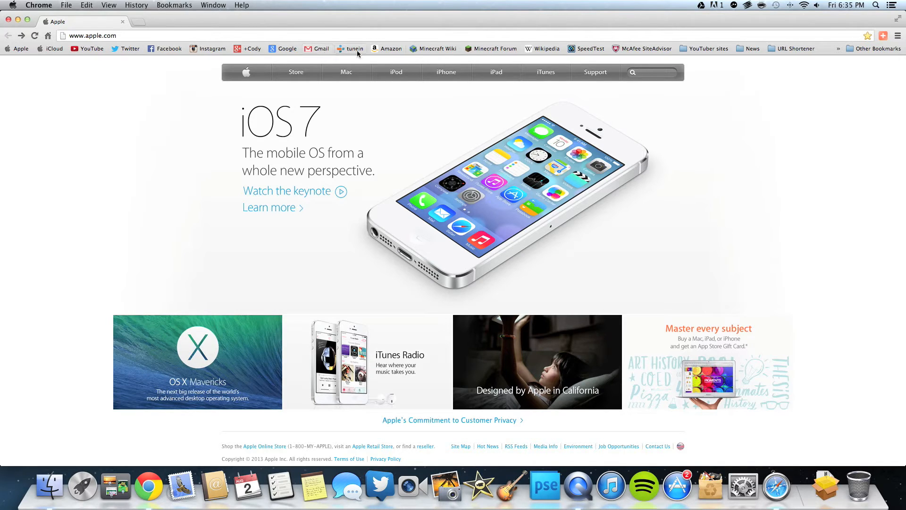
mouse_move(694, 56)
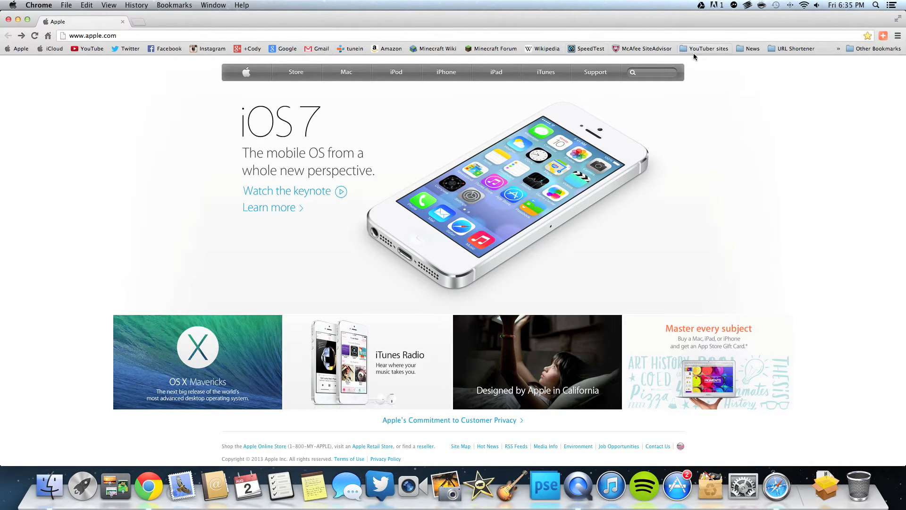
mouse_move(328, 57)
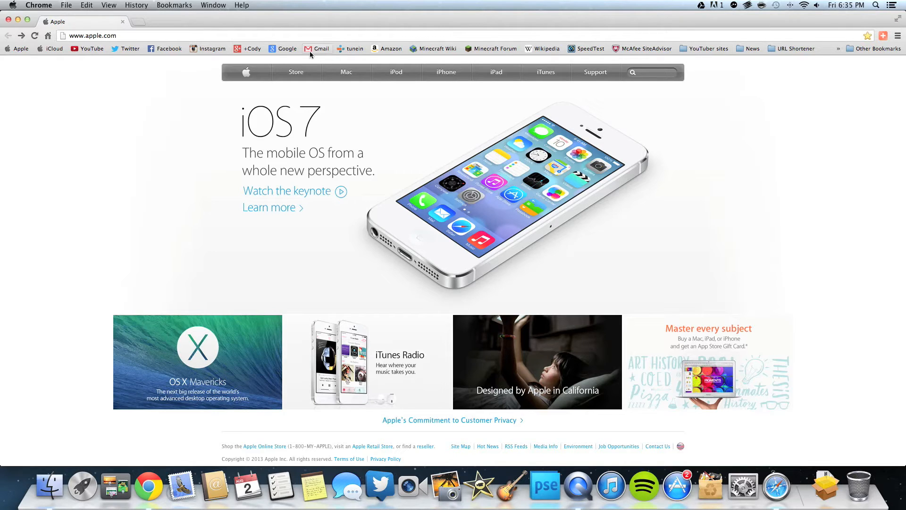
mouse_move(664, 56)
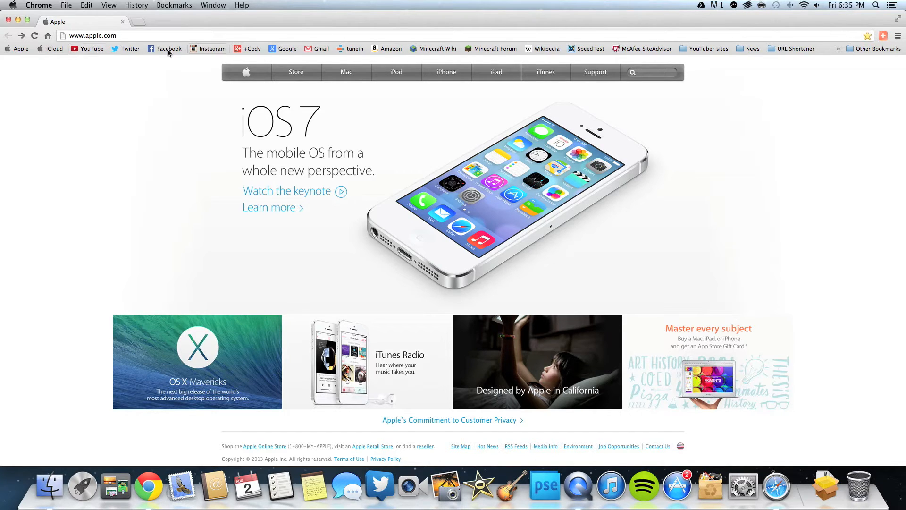
left_click(547, 48)
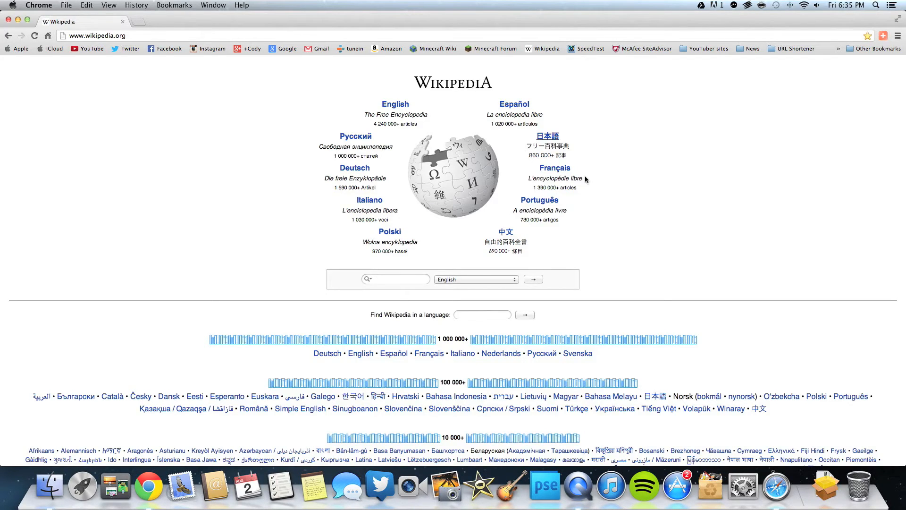
left_click(395, 279)
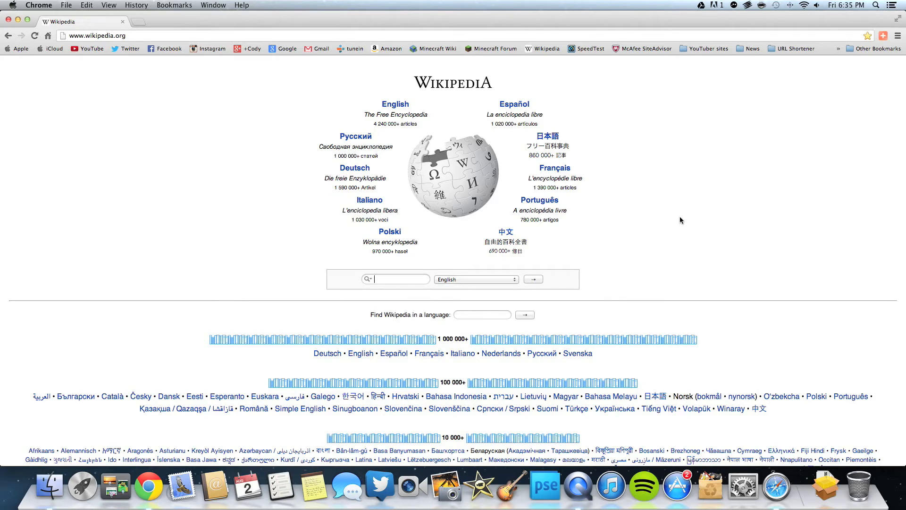
mouse_move(677, 217)
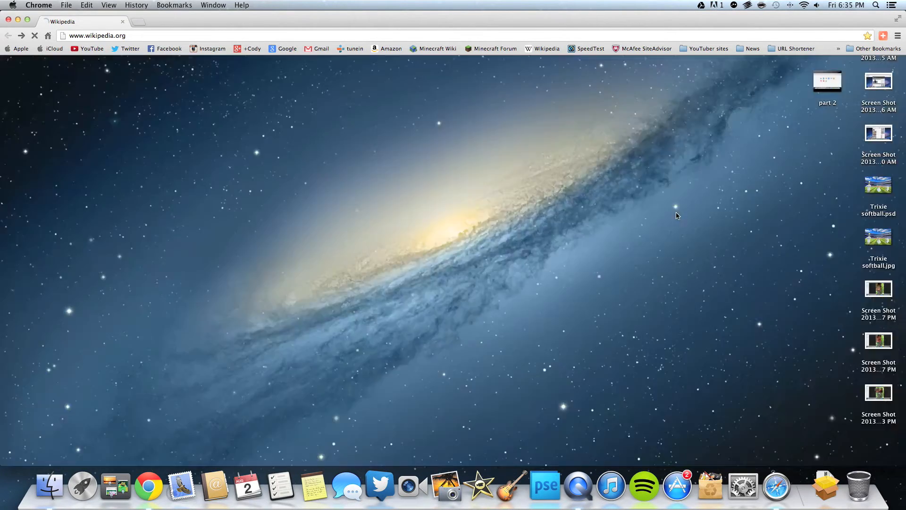
left_click(18, 49)
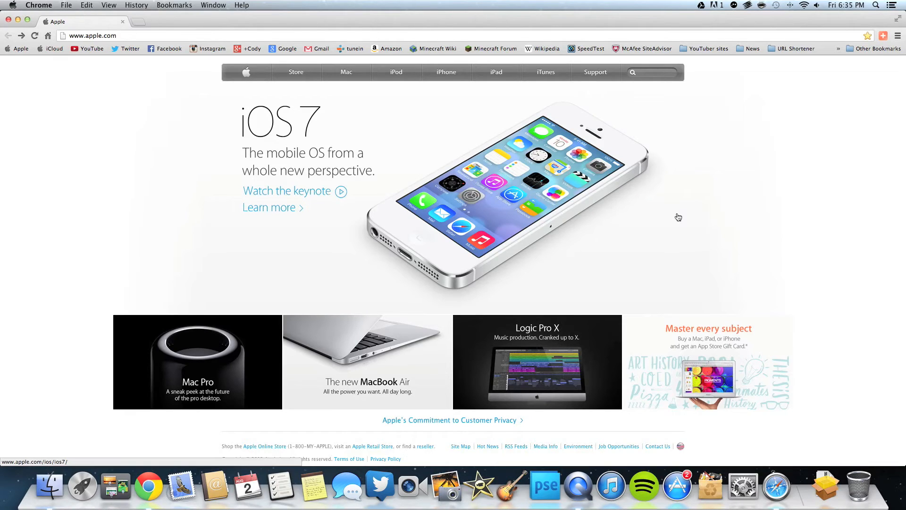
left_click(548, 48)
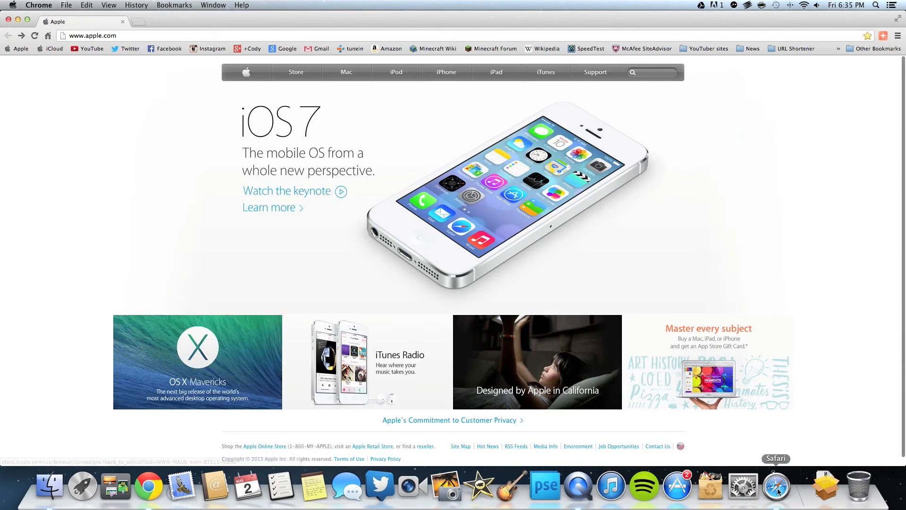
Open Safari from the Dock, visit the Wikipedia bookmark, and go back to apple.com.
left_click(777, 486)
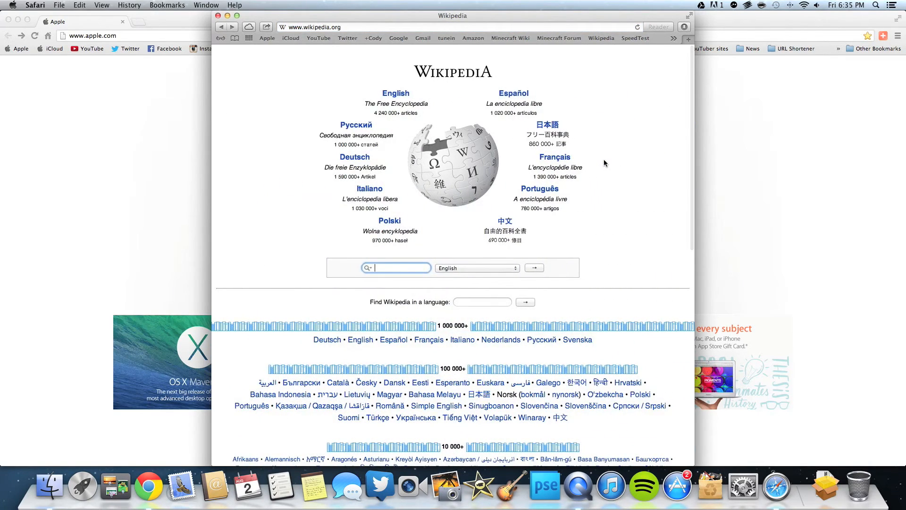
left_click(267, 37)
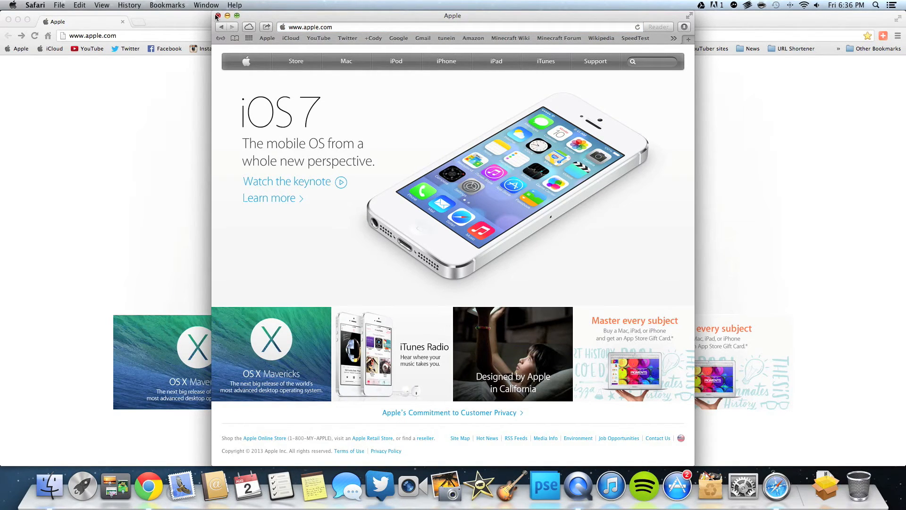
Close the Safari window, leaving Chrome showing Apple's iOS 7 homepage.
left_click(241, 17)
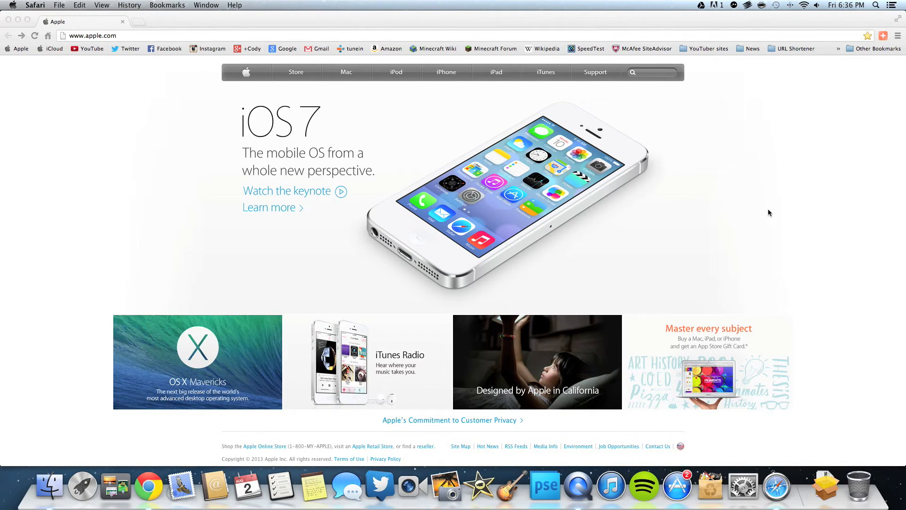
mouse_move(764, 208)
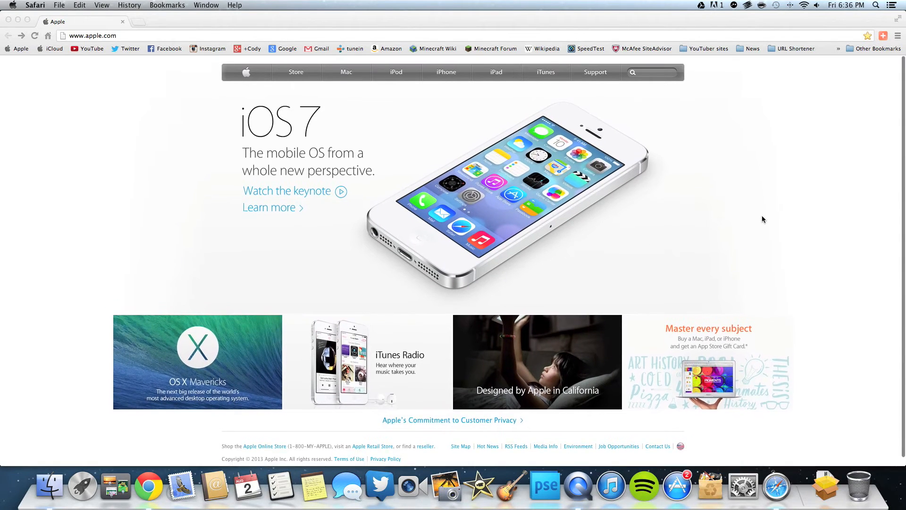
mouse_move(755, 226)
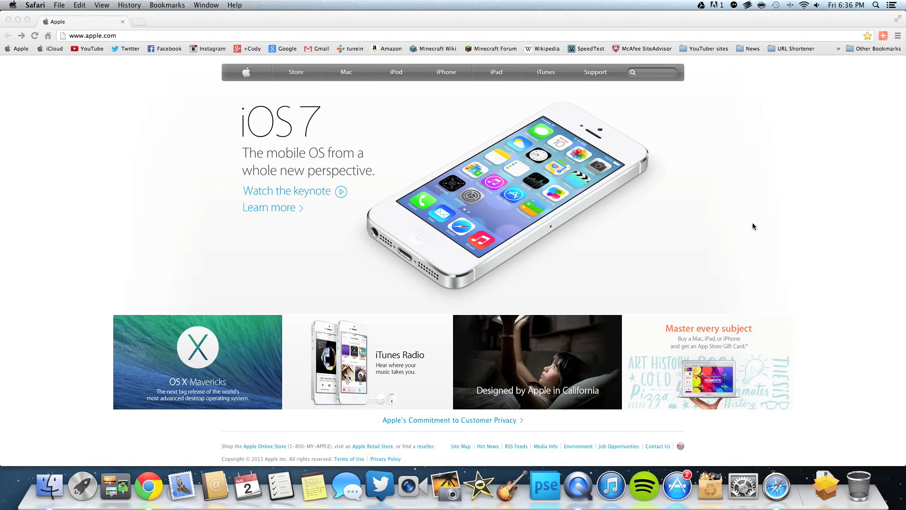
mouse_move(752, 235)
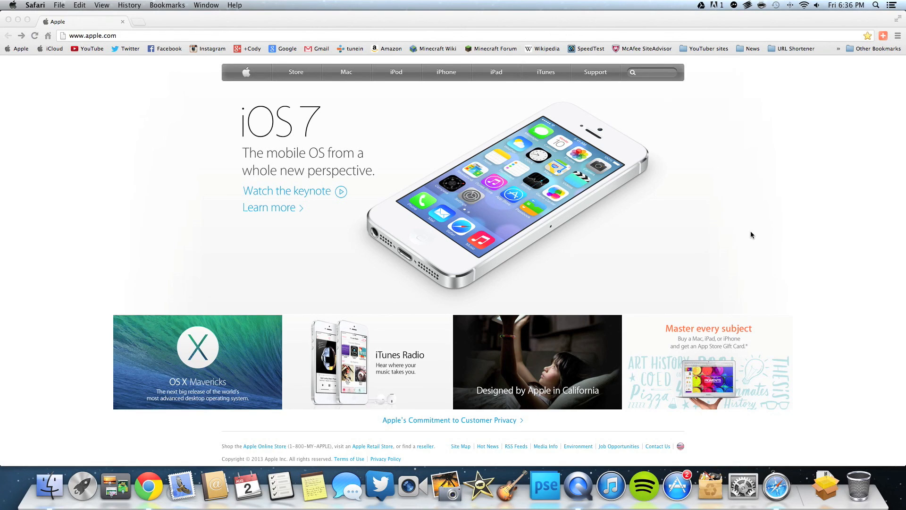
mouse_move(786, 244)
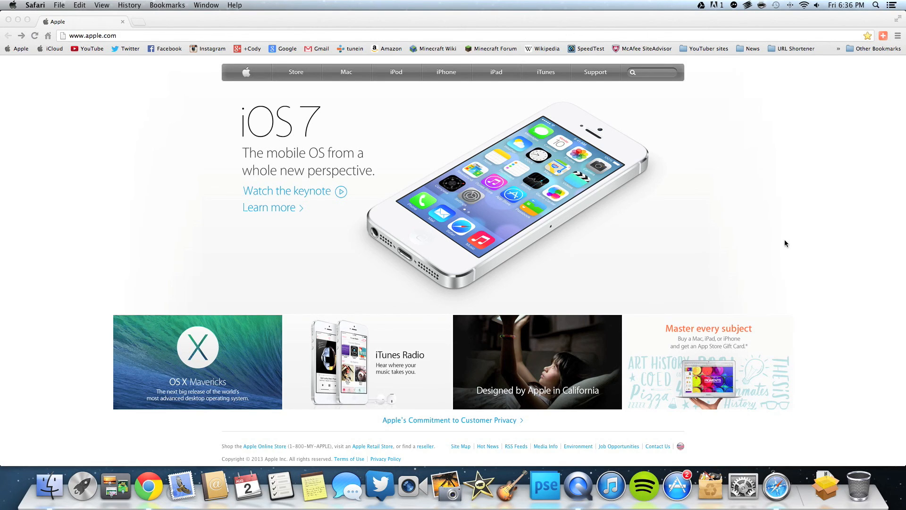
mouse_move(802, 267)
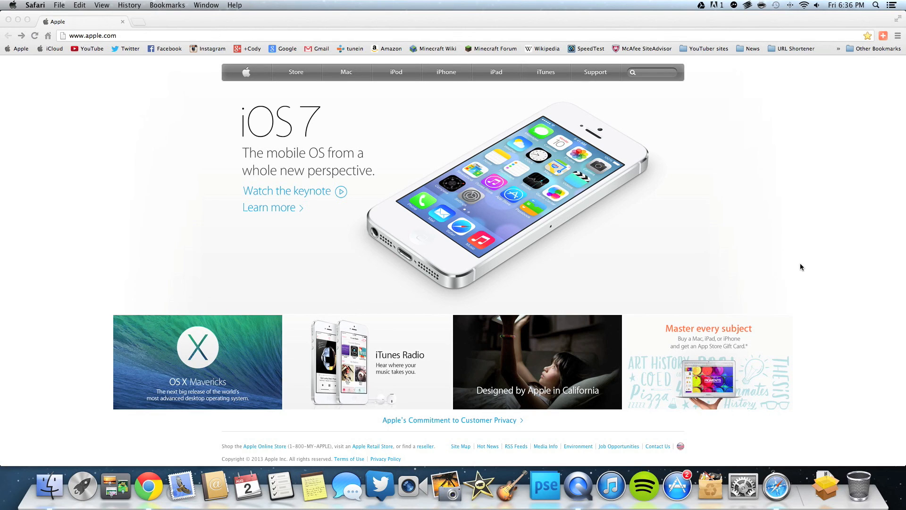
mouse_move(797, 257)
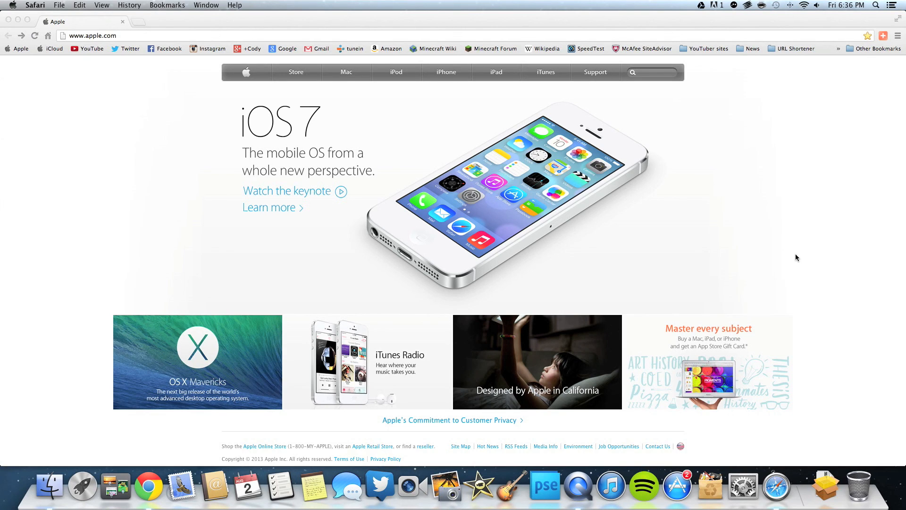
mouse_move(393, 221)
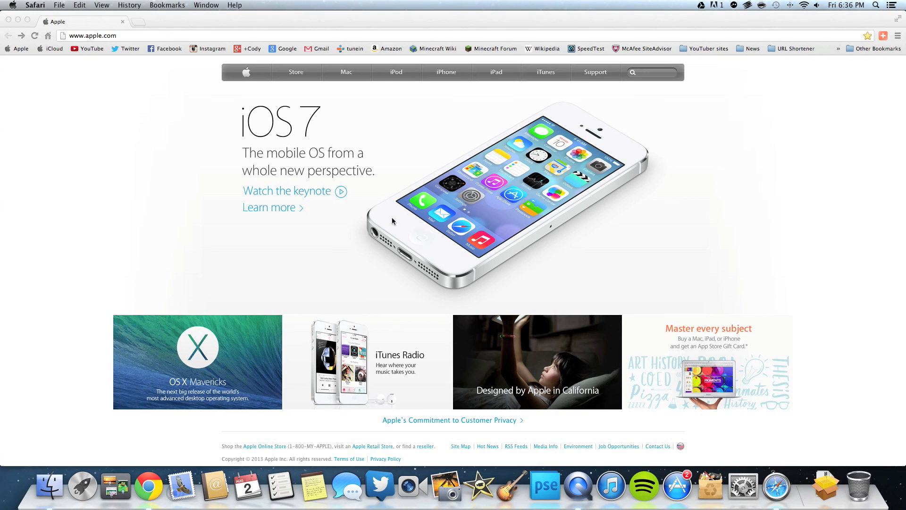
mouse_move(93, 106)
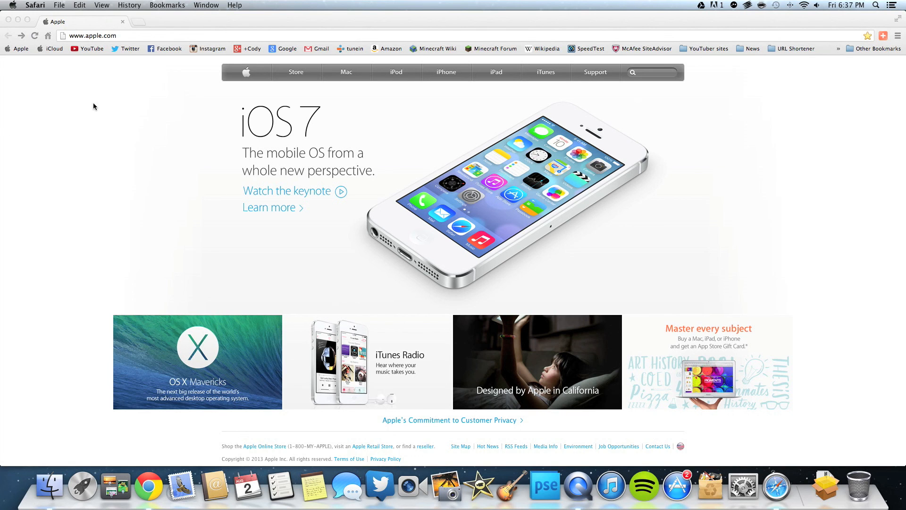